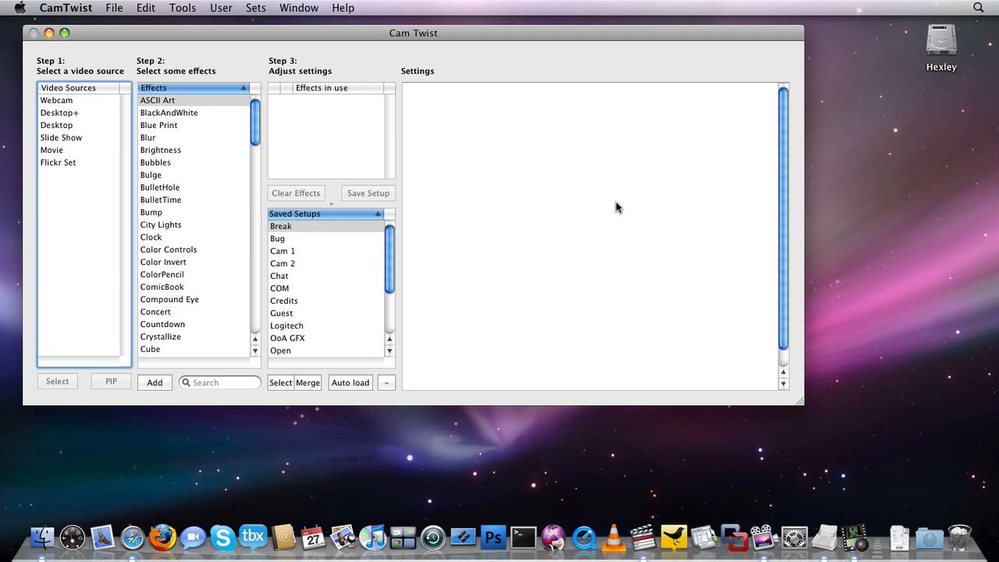
mouse_move(609, 202)
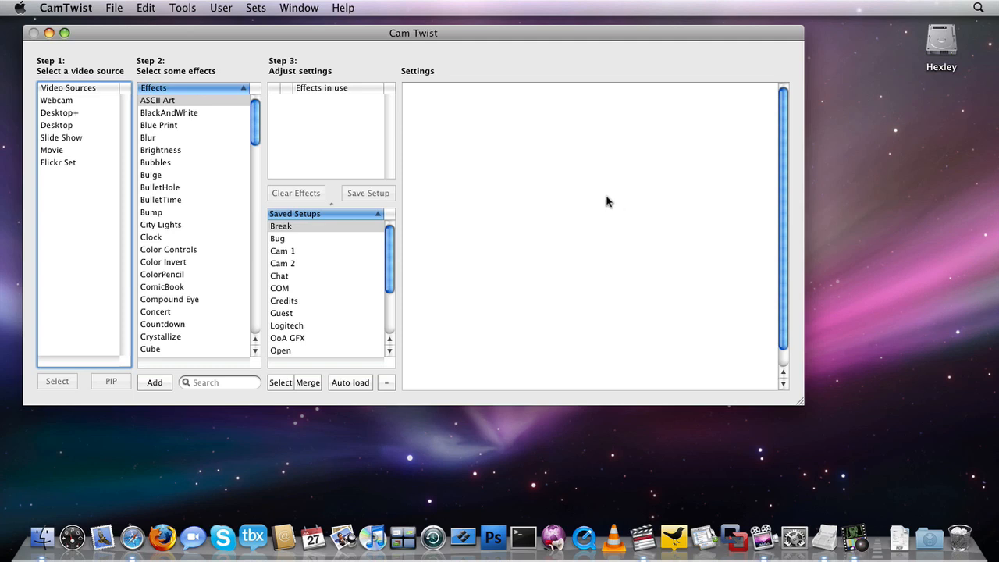
Step: Open the Tools menu listing Studio, Preview, Full Screen and Timeline
click(182, 8)
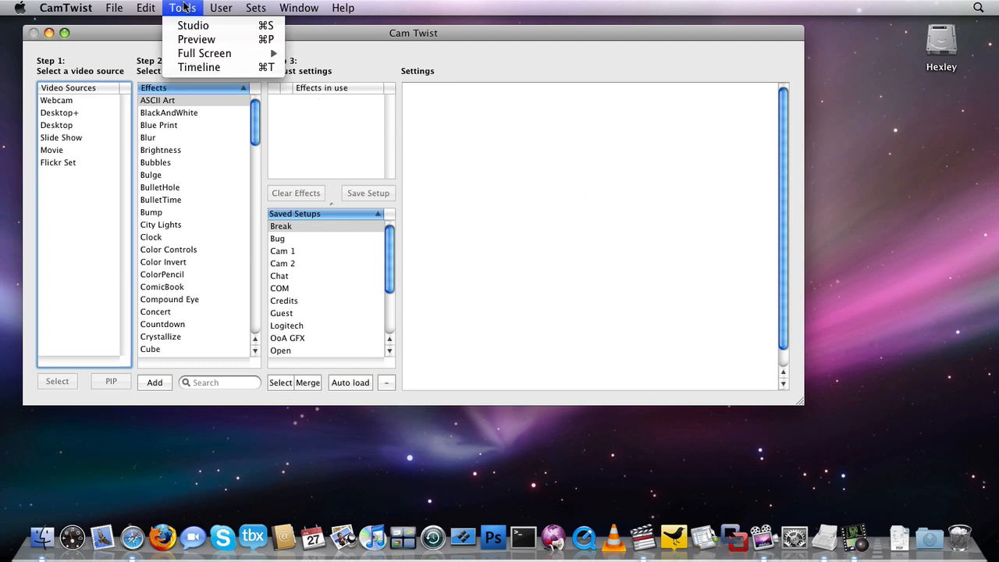
Step: Choose Studio from the Tools menu, then drag across the scene button grid
click(193, 25)
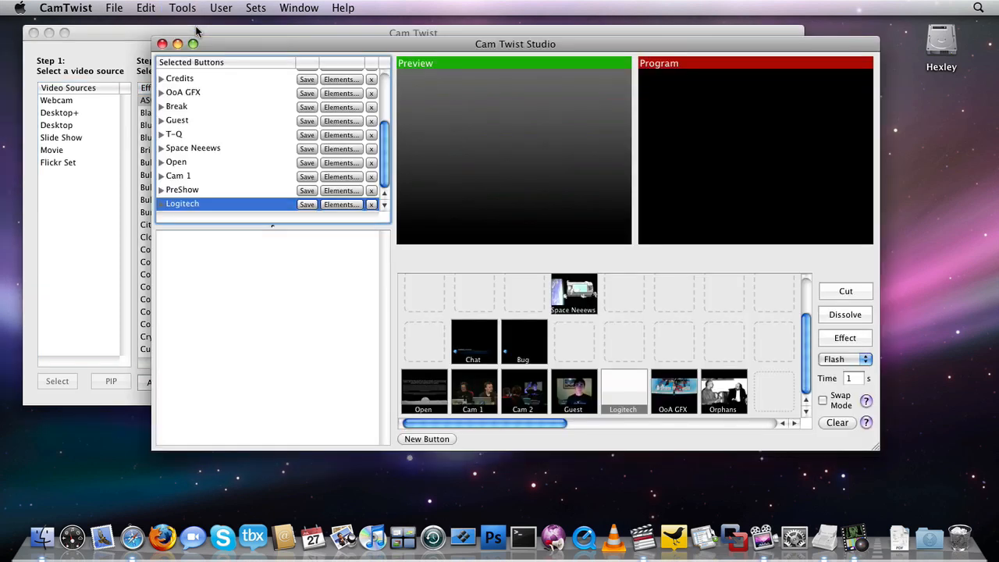
mouse_move(394, 240)
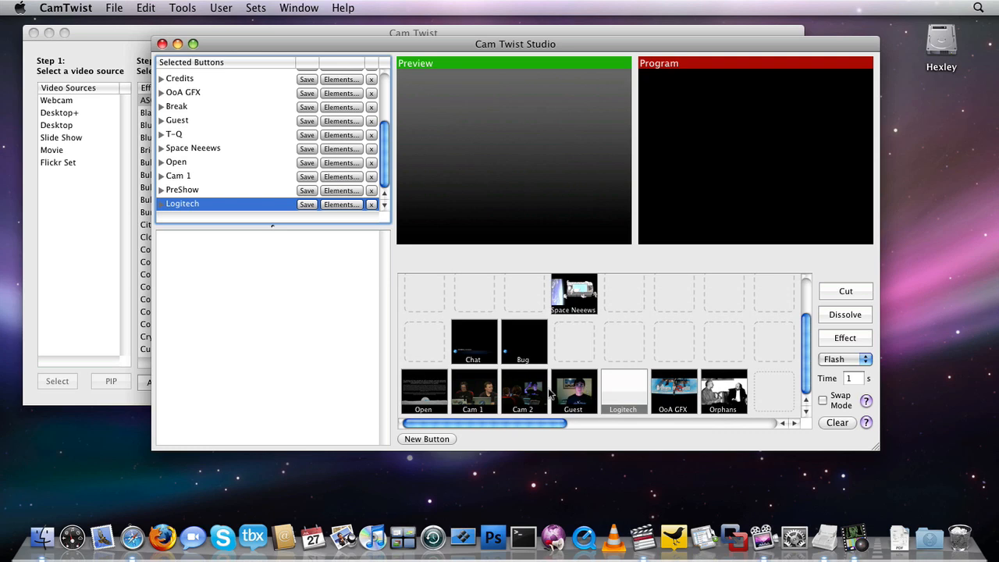
mouse_move(632, 359)
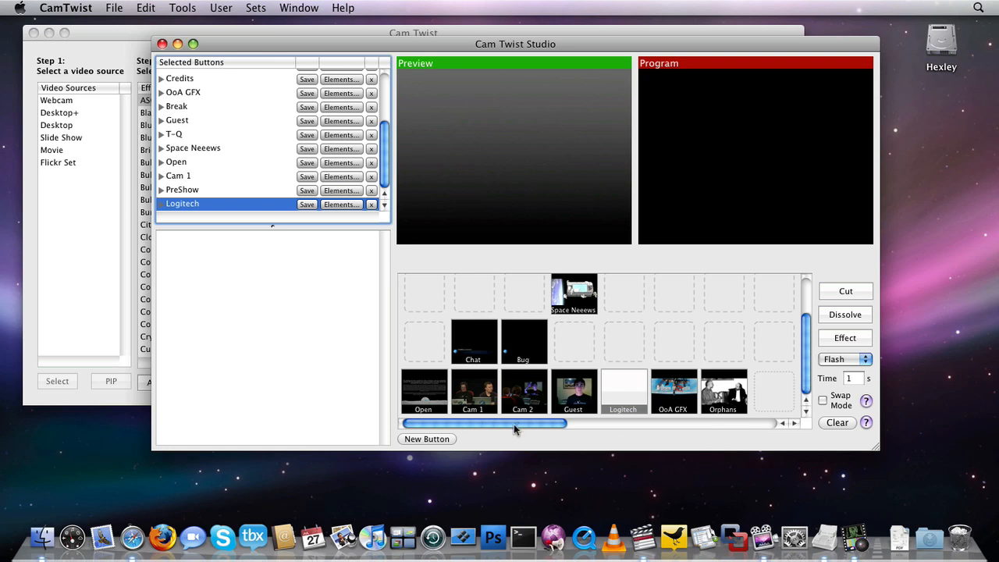
drag(515, 423, 763, 427)
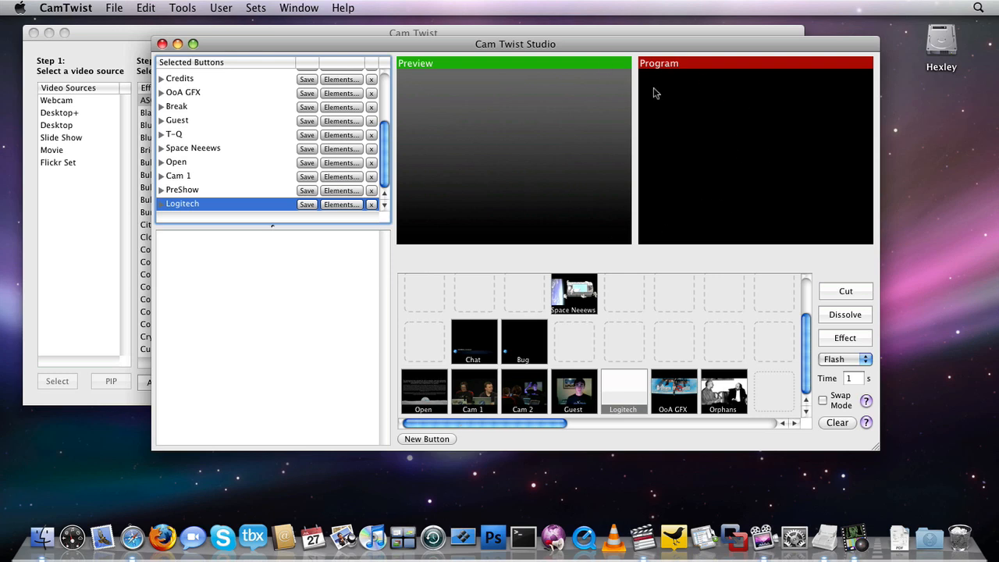
mouse_move(624, 395)
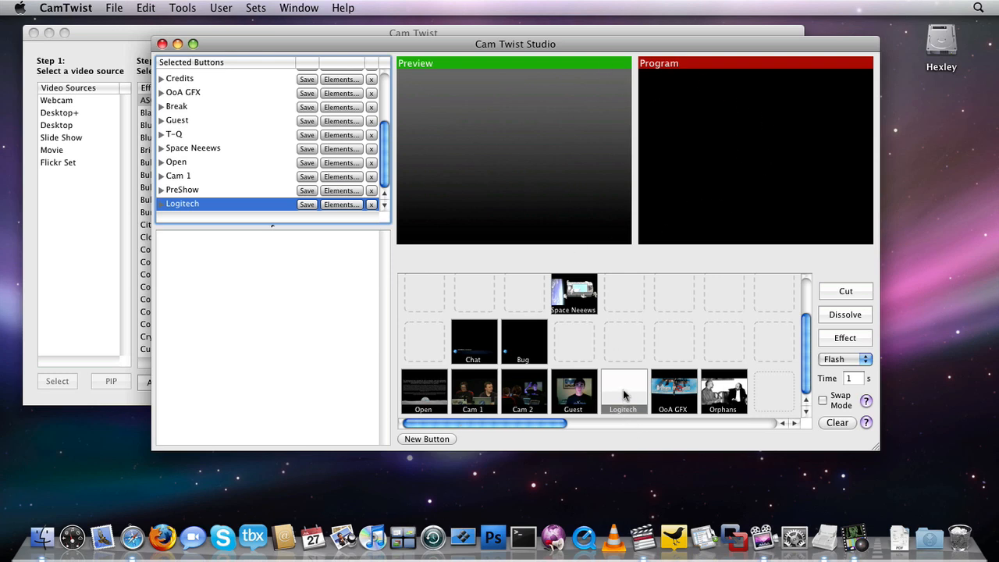
Step: Load the Logitech webcam button into Preview and inspect its Webcam element
click(623, 391)
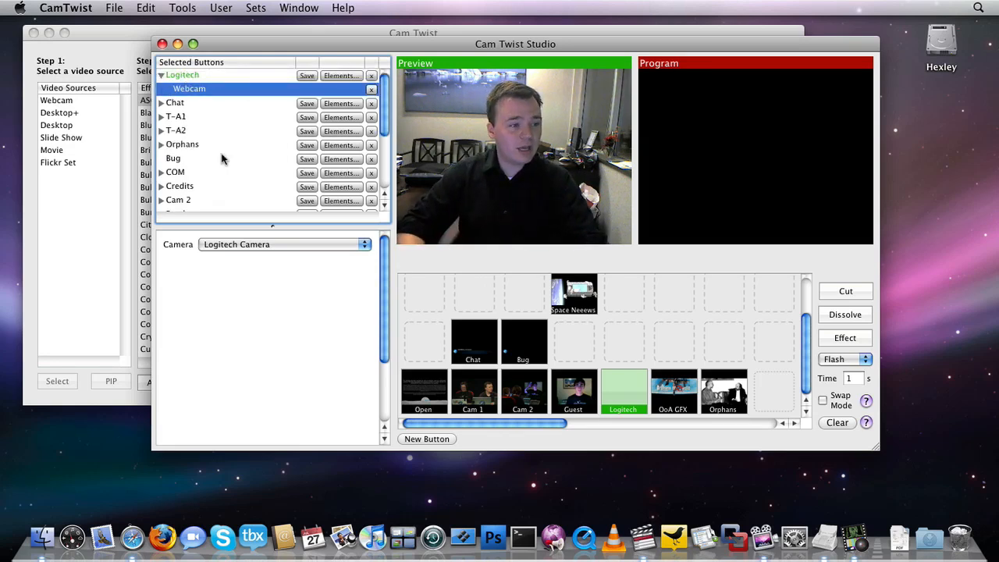
click(183, 75)
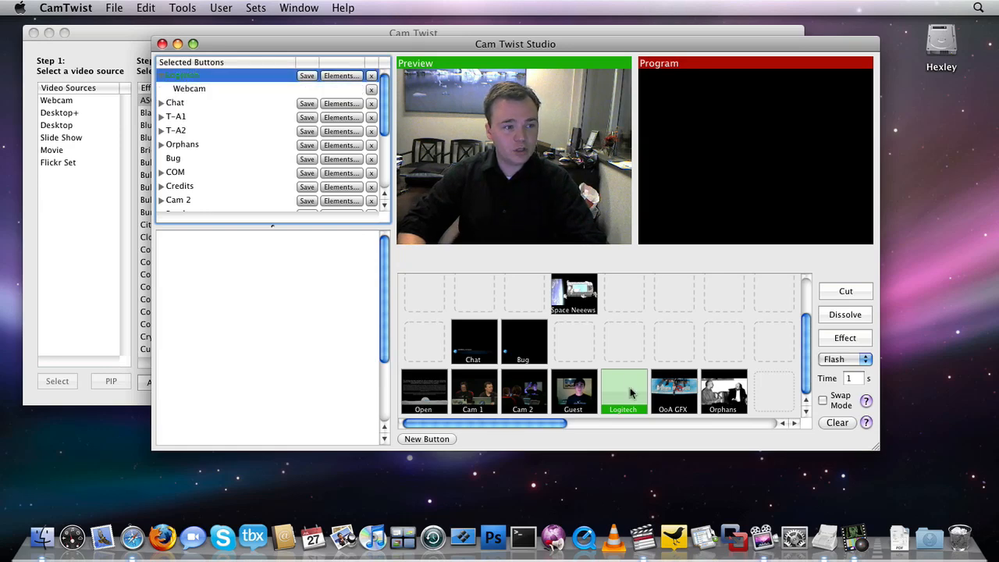
click(189, 75)
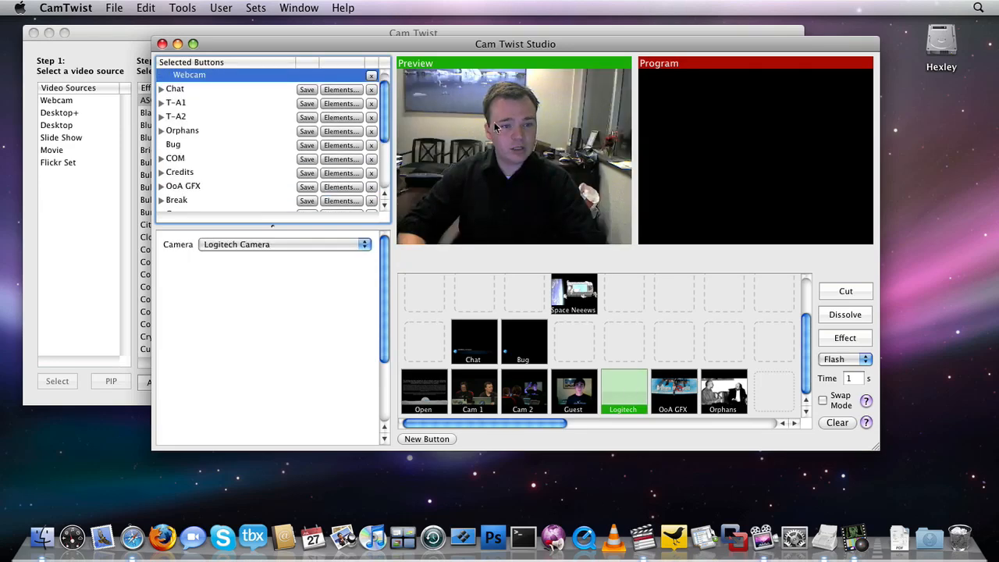
mouse_move(265, 281)
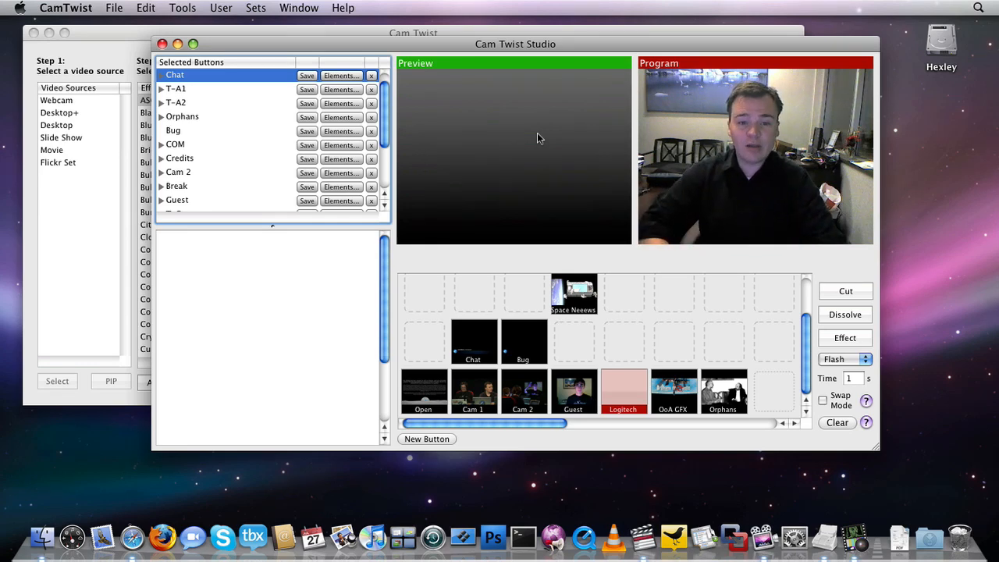
click(673, 392)
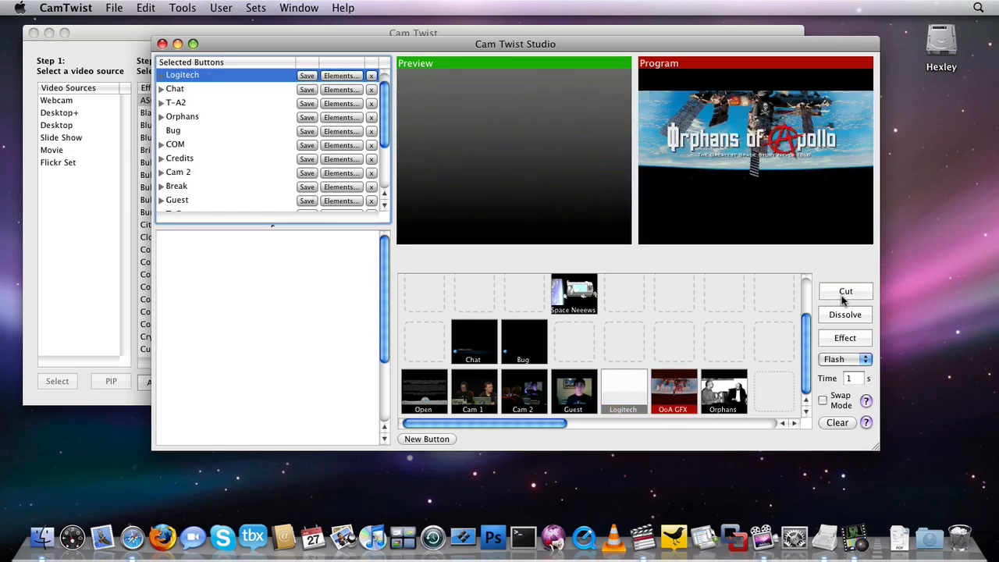
click(722, 392)
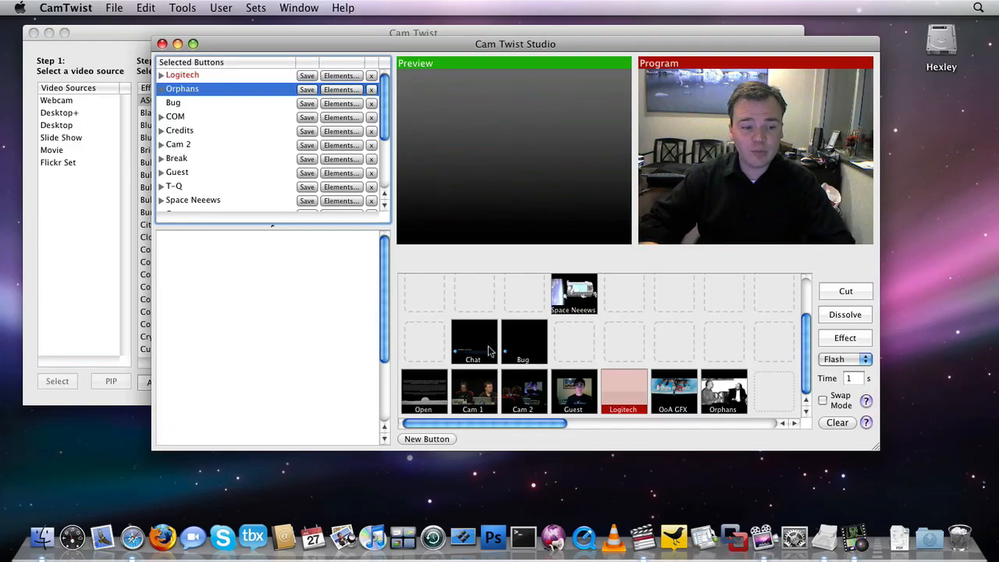
Step: Create a new empty Untitled button in the Studio grid
click(473, 342)
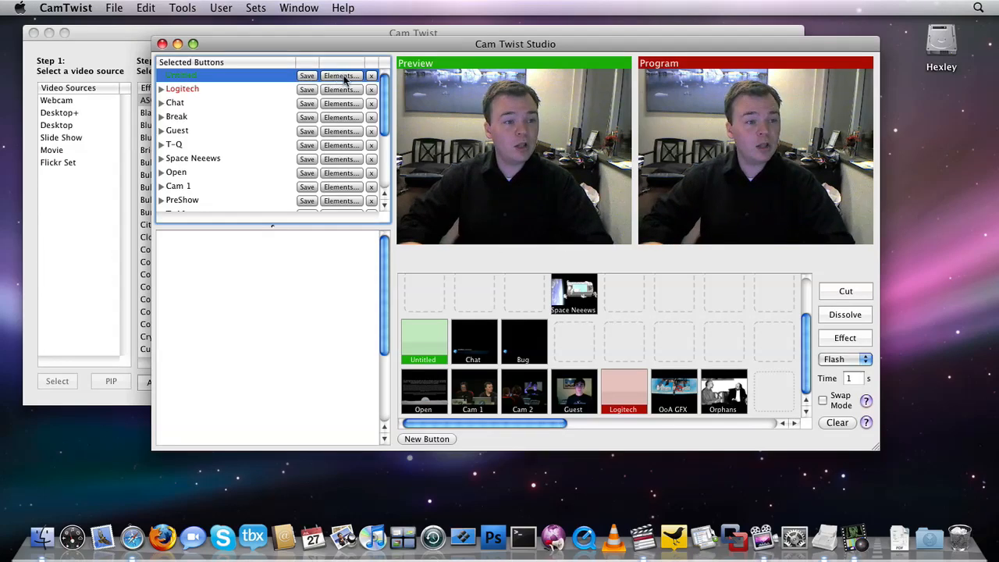
Step: Add a PIP Movie of Space News Chroma Key.mov with chroma key on, keying green
click(341, 75)
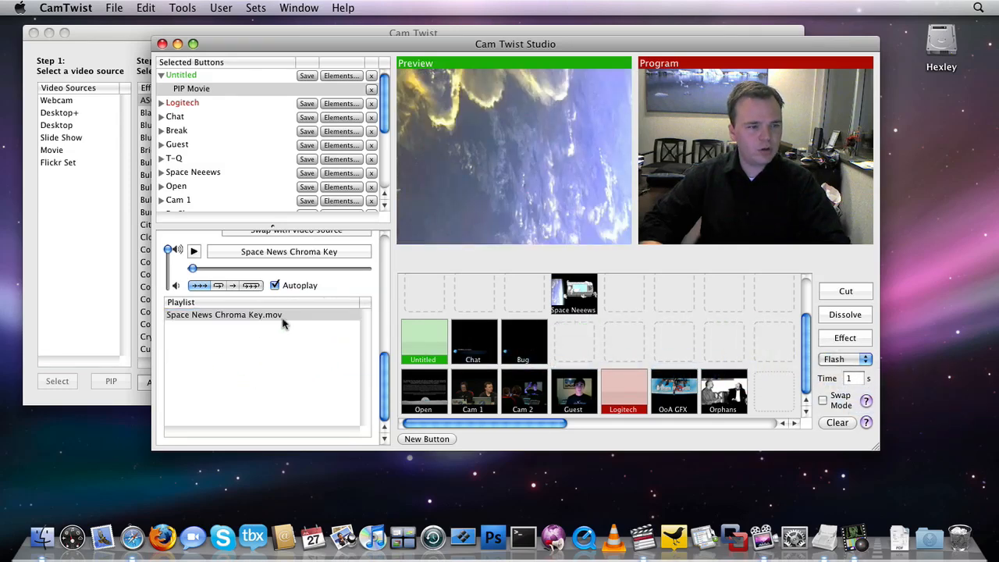
drag(193, 269, 337, 268)
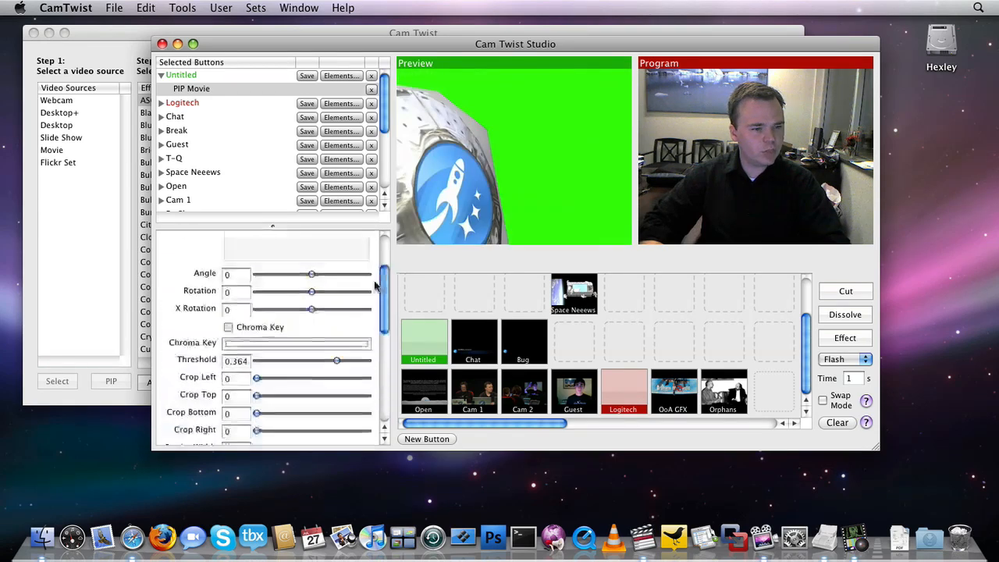
scroll(down, 3)
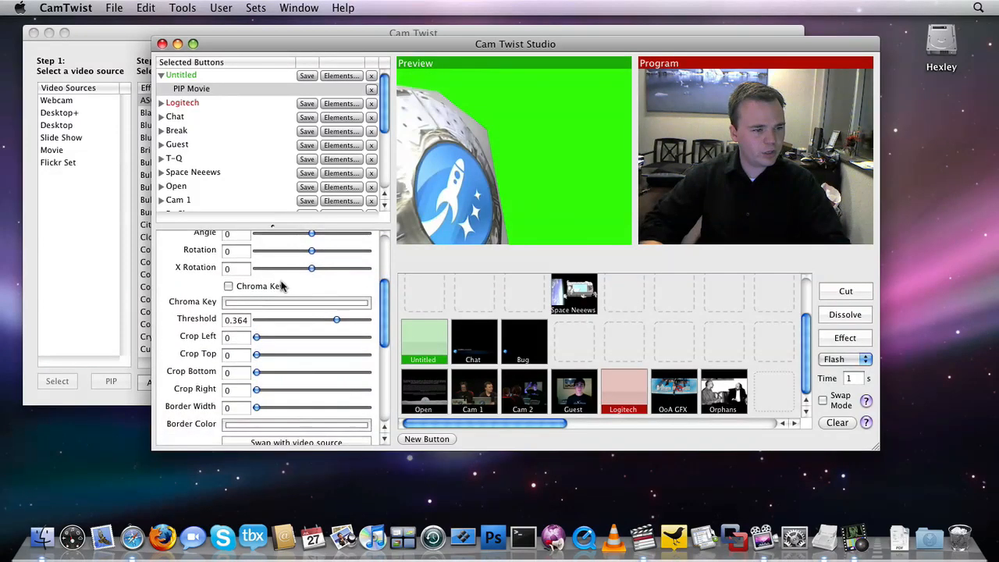
click(296, 424)
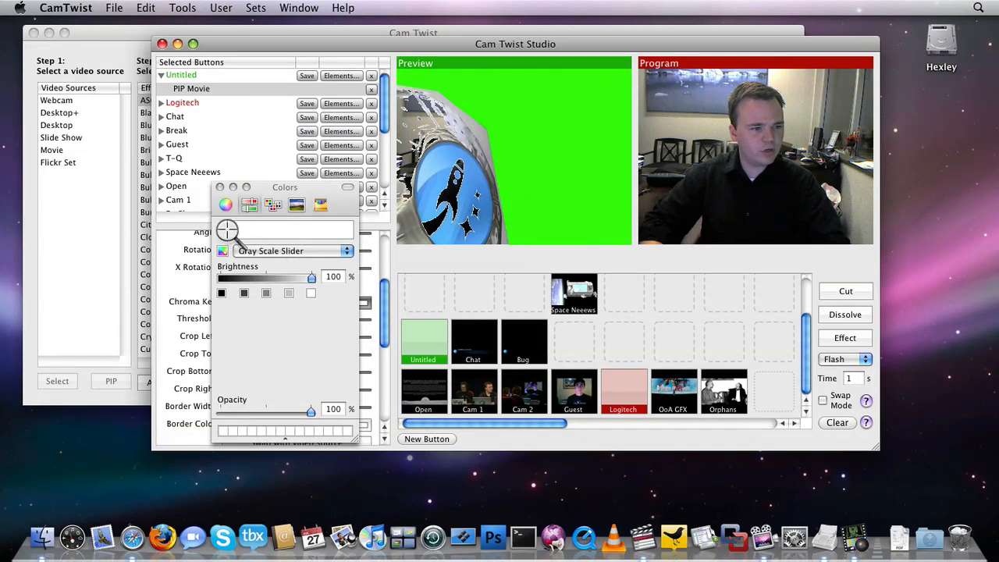
drag(311, 279, 295, 278)
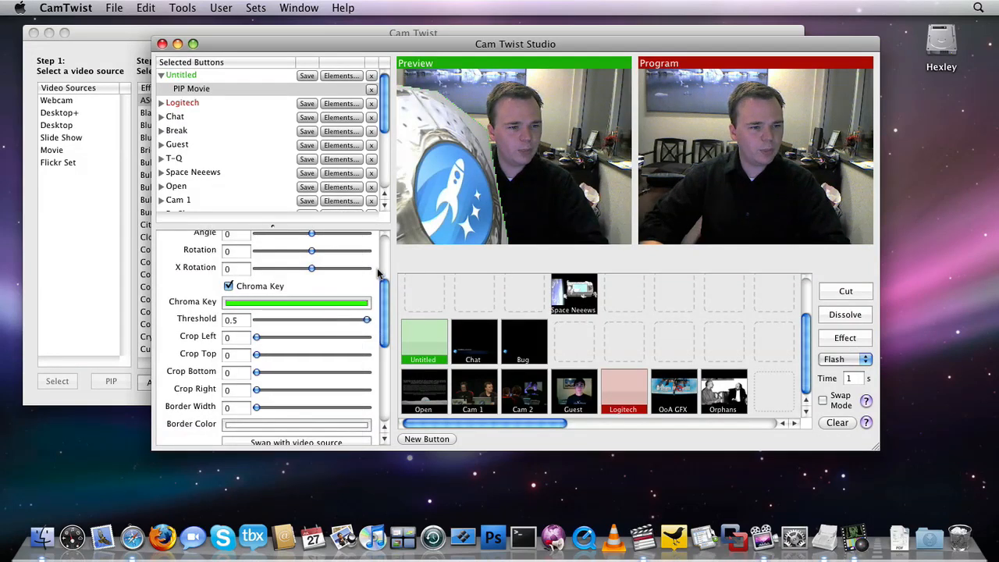
Step: Rename the new button to News Key and save it
click(192, 88)
text(News H)
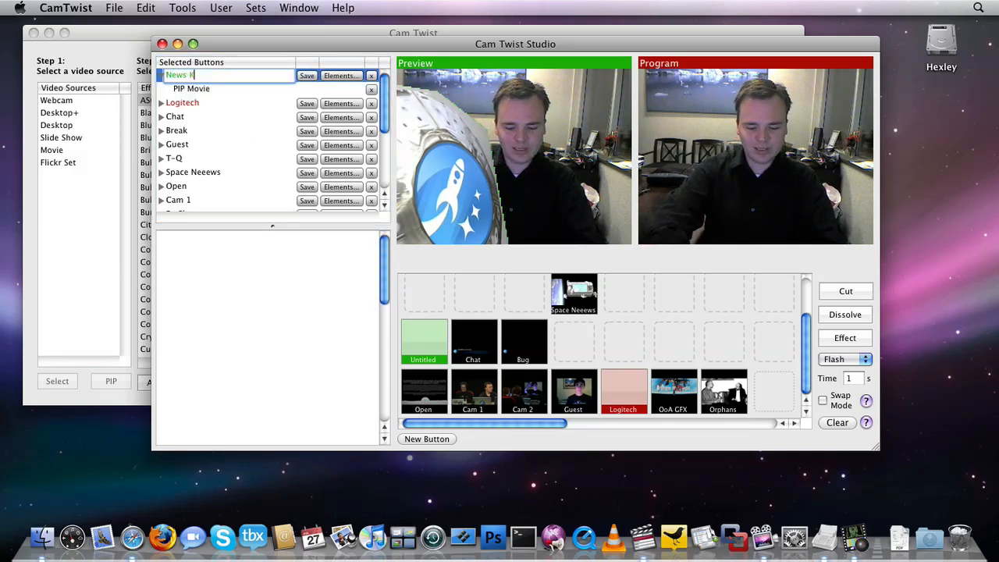
click(307, 75)
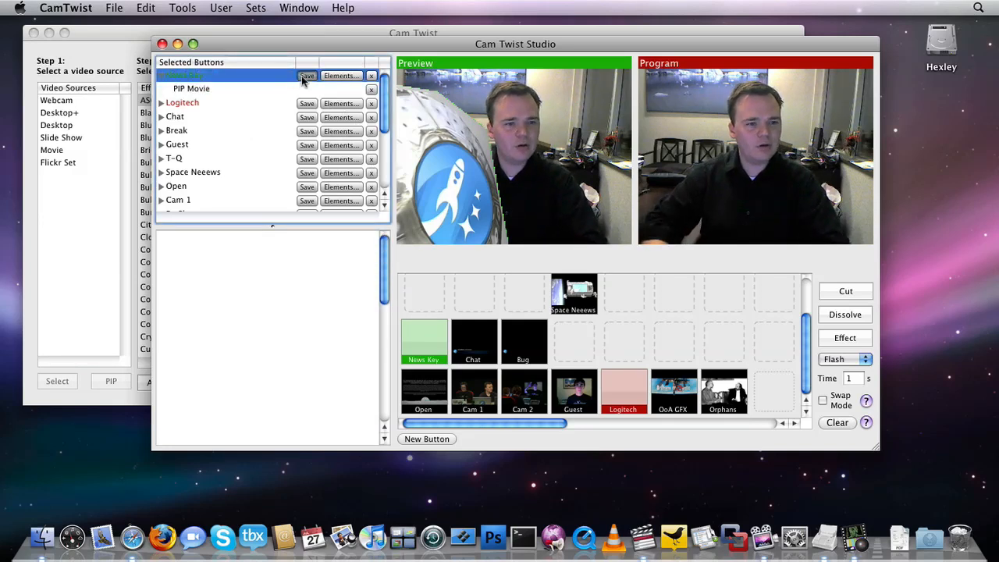
click(574, 342)
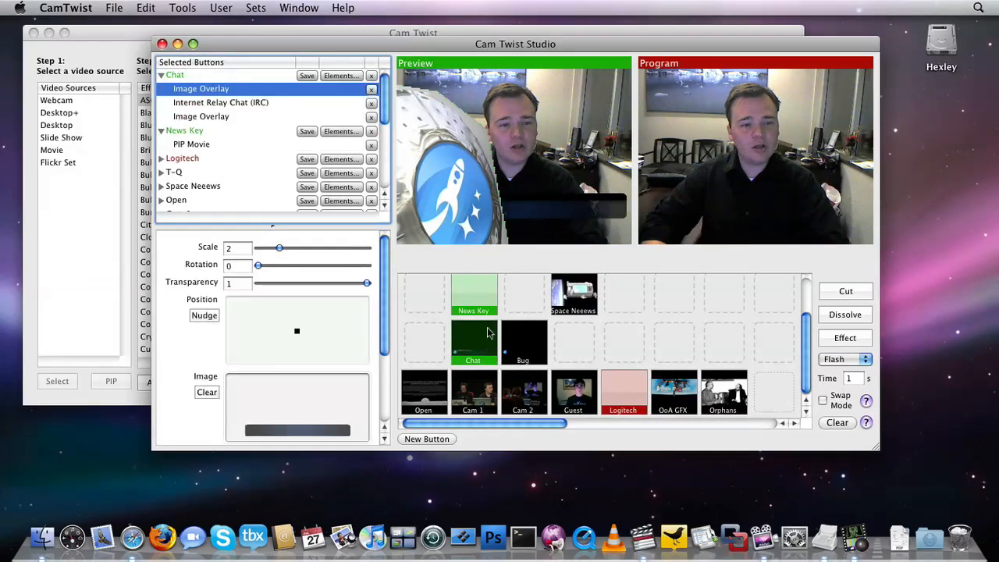
Step: Show News Key's PIP Movie element settings and take the chat overlay off air
scroll(down, 3)
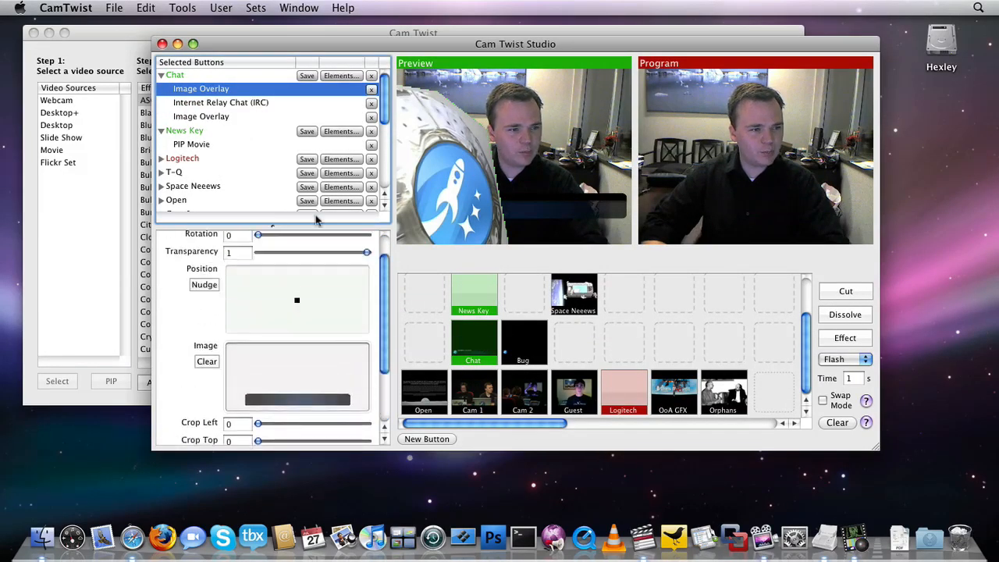
click(191, 144)
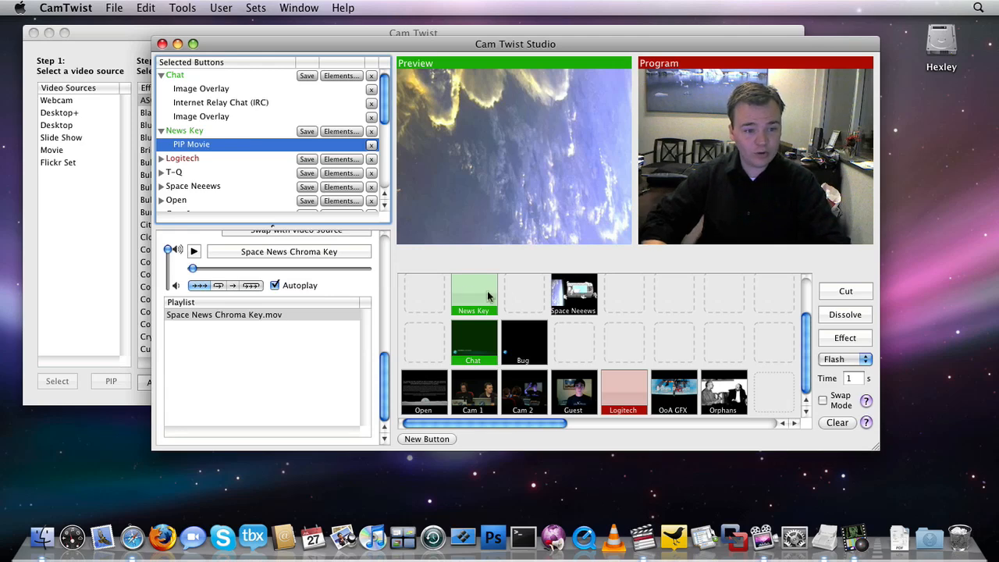
mouse_move(468, 334)
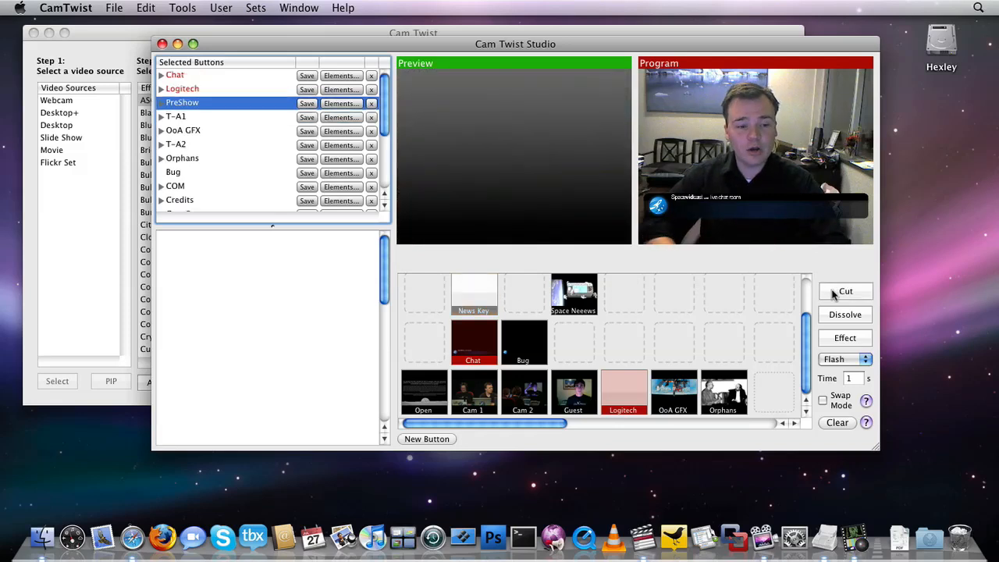
click(473, 342)
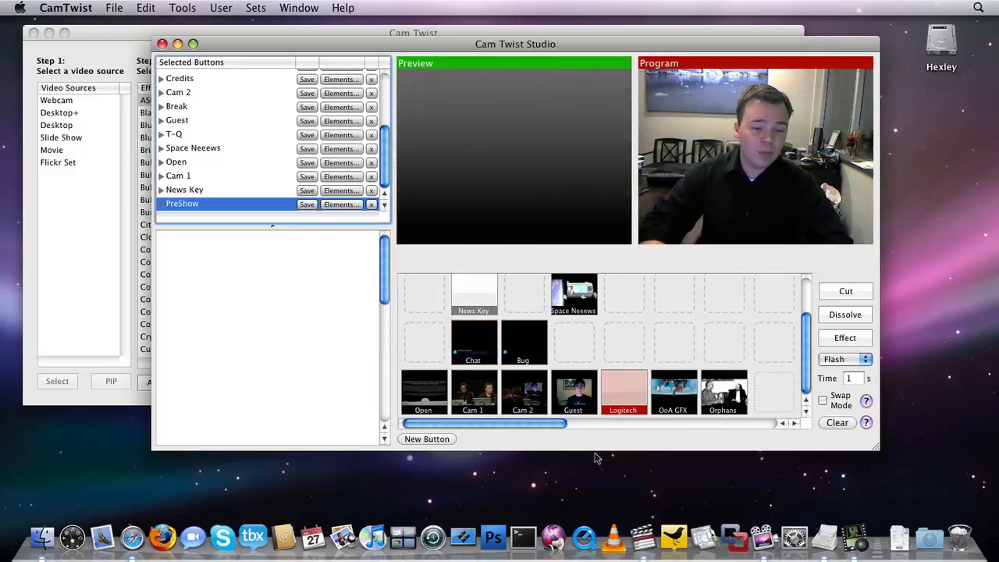
Step: Cue the T-A2 trivia answer slide in Preview, keeping the Flash transition
drag(484, 423, 648, 423)
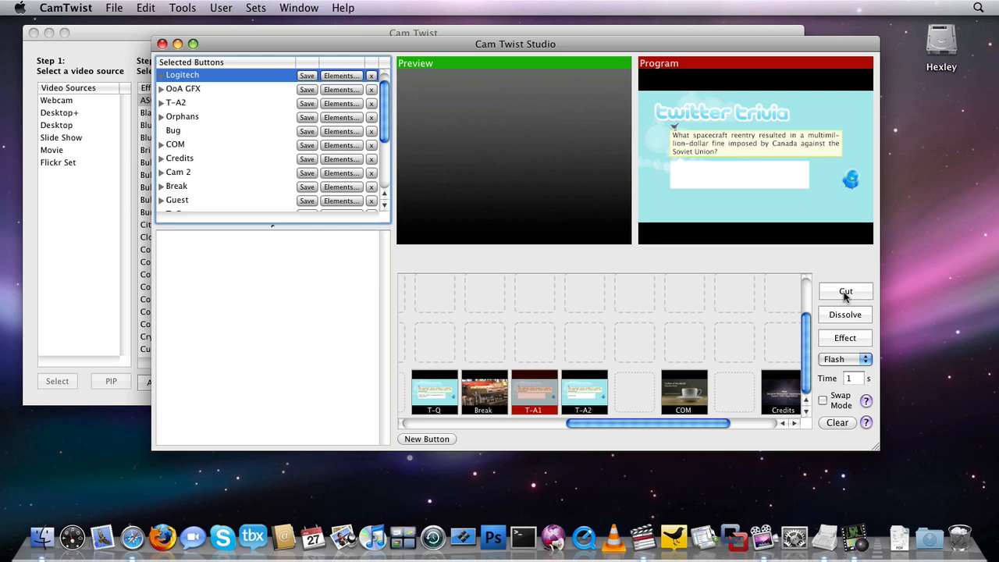
click(584, 392)
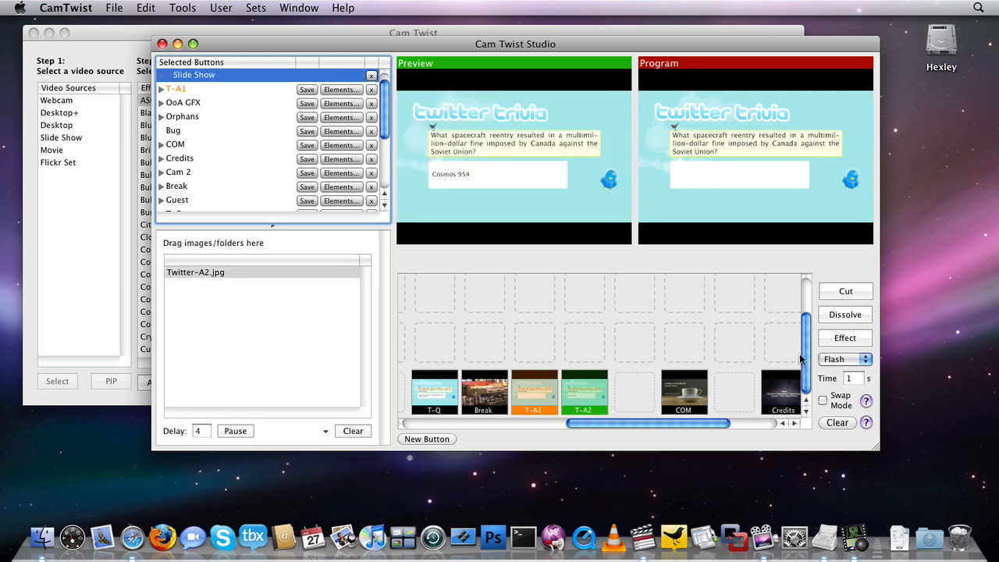
click(844, 360)
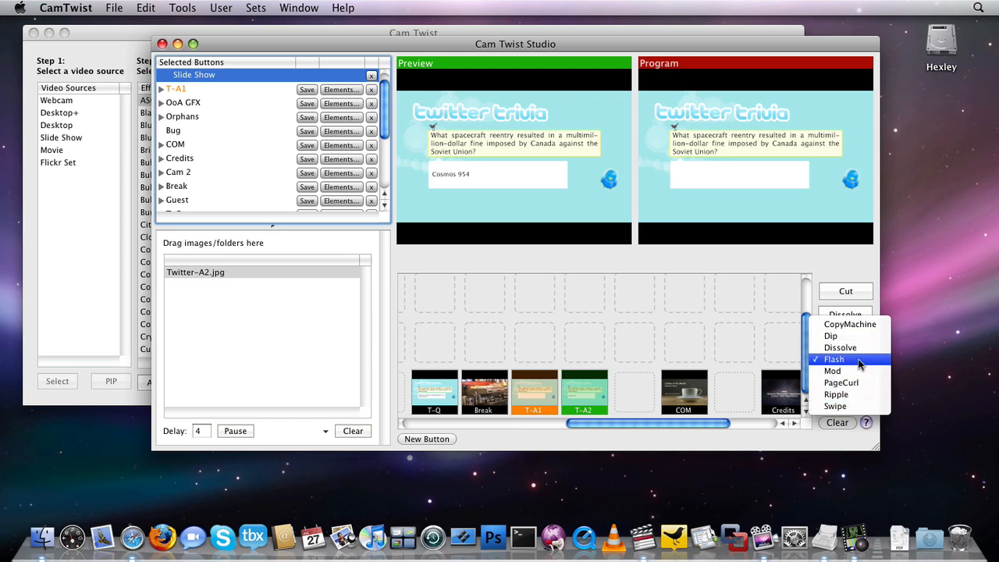
click(835, 359)
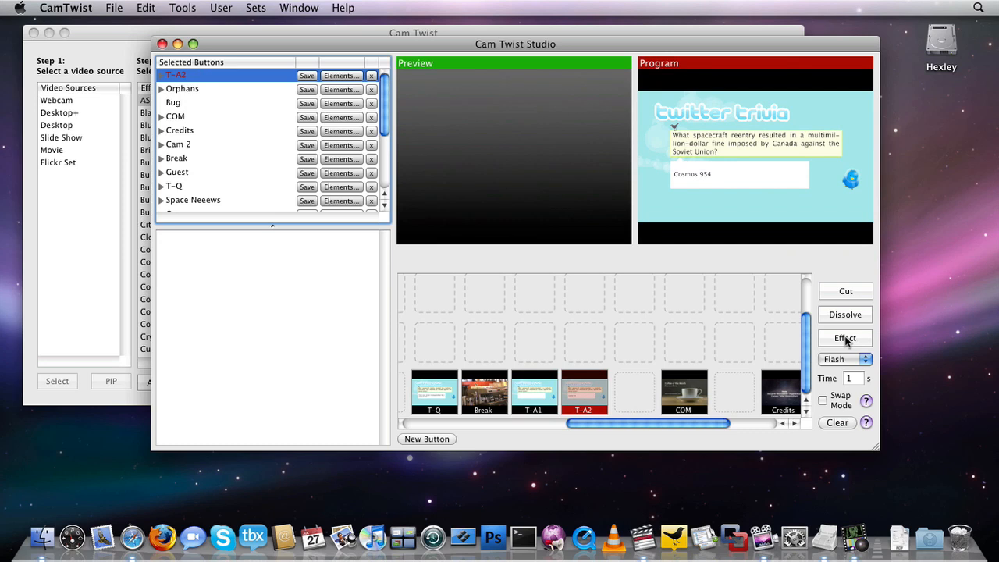
Step: Air the COM coffee commercial, switch the transition to PageCurl, and cue Logitech
click(683, 393)
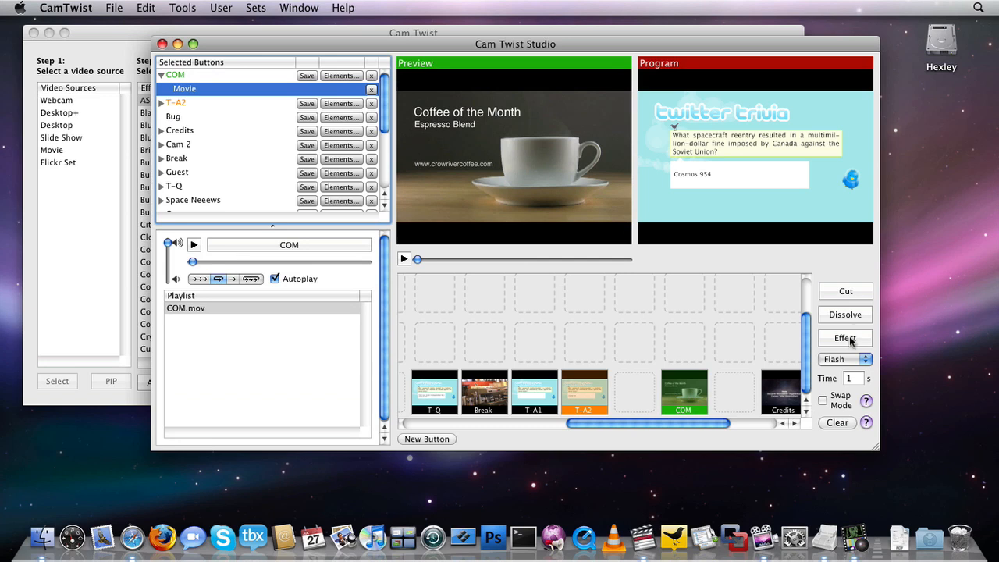
click(683, 392)
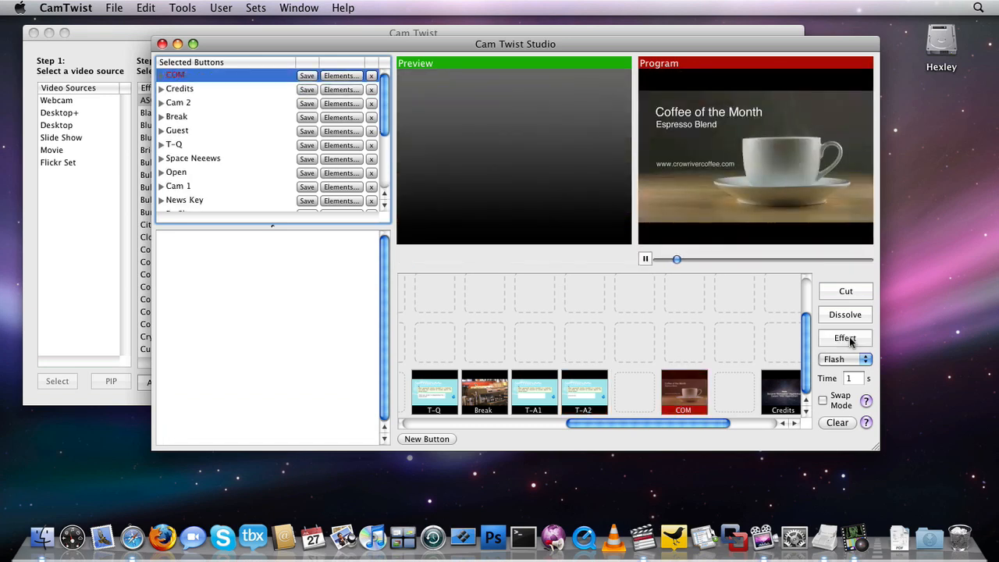
click(844, 360)
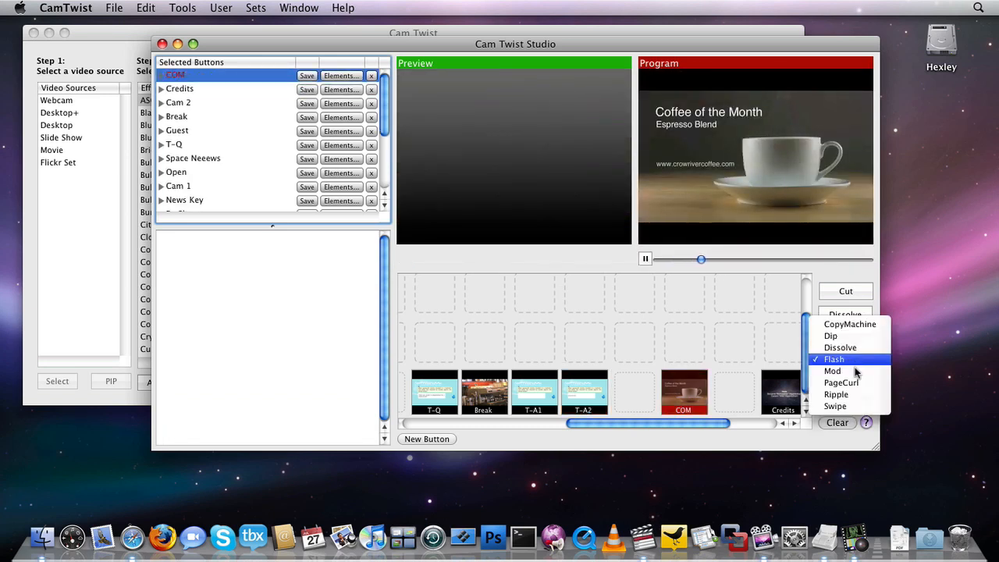
click(841, 383)
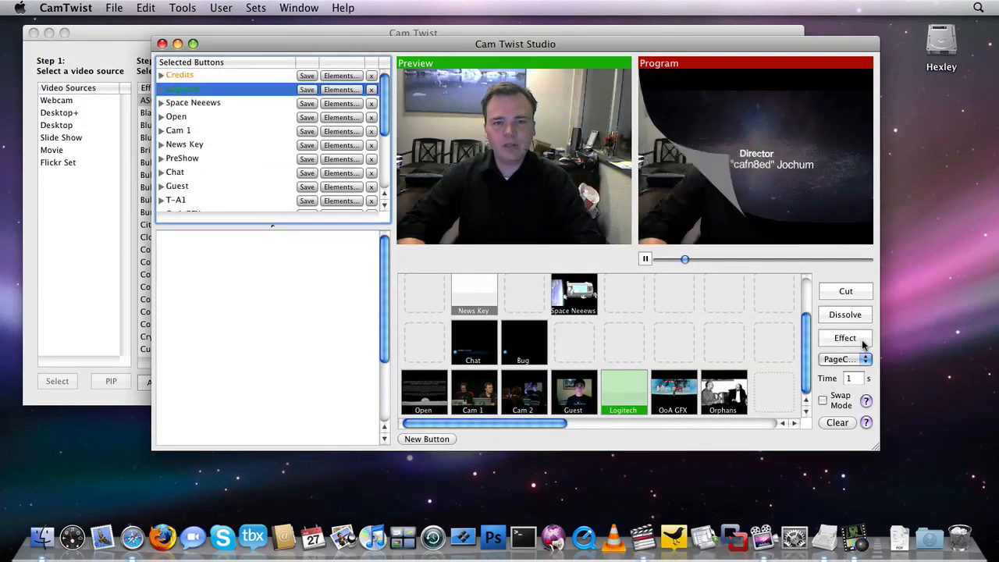
click(623, 392)
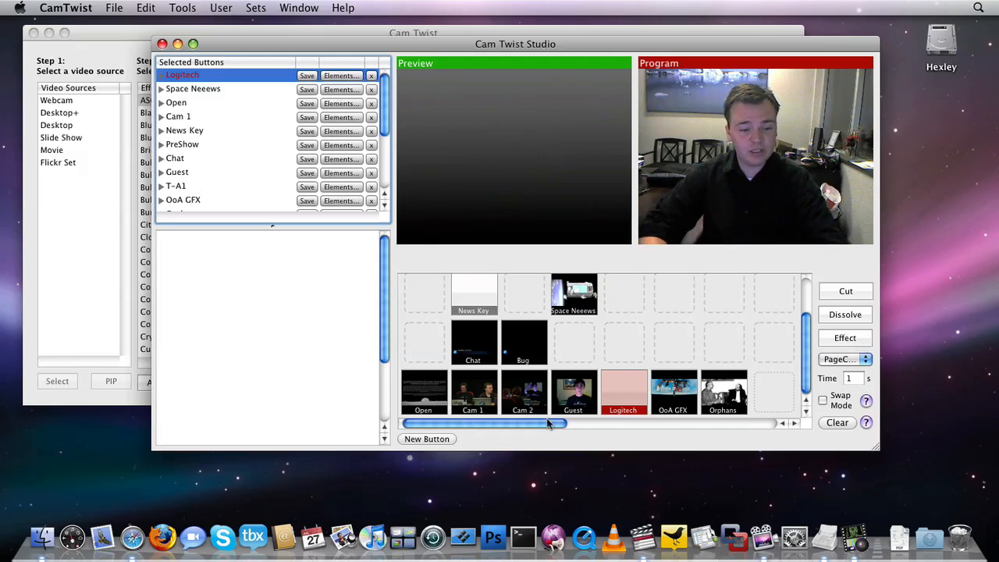
Step: Add another new Untitled button from the Studio window
click(473, 296)
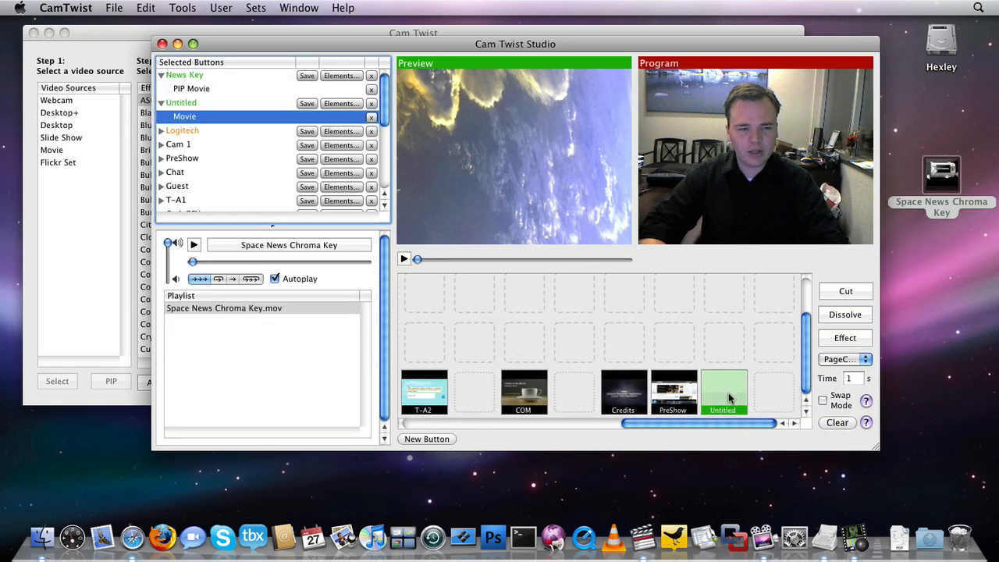
Step: Rename the Untitled button to 'Space News Test', air it, then cut back to the Logitech webcam
double_click(181, 103)
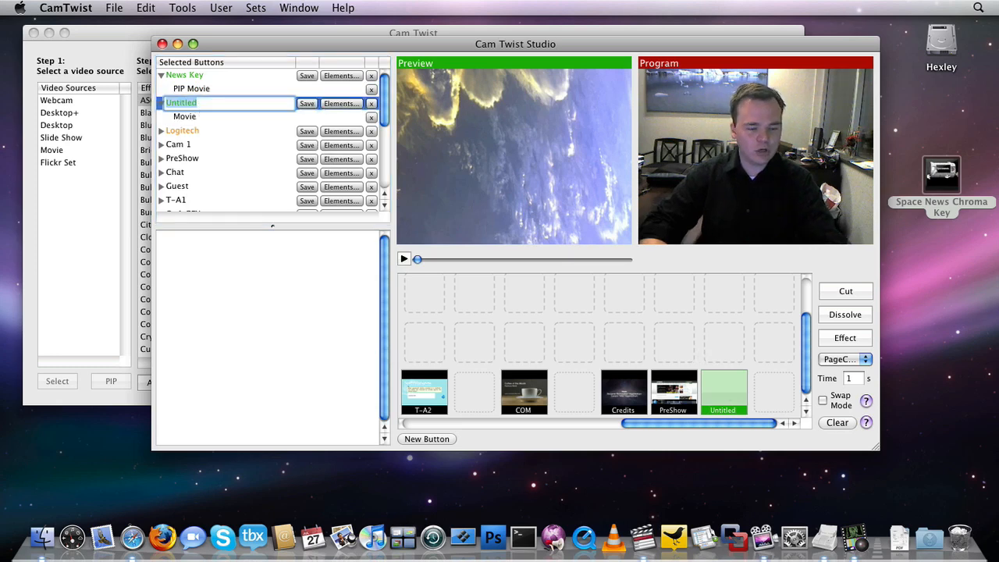
text(Space New s)
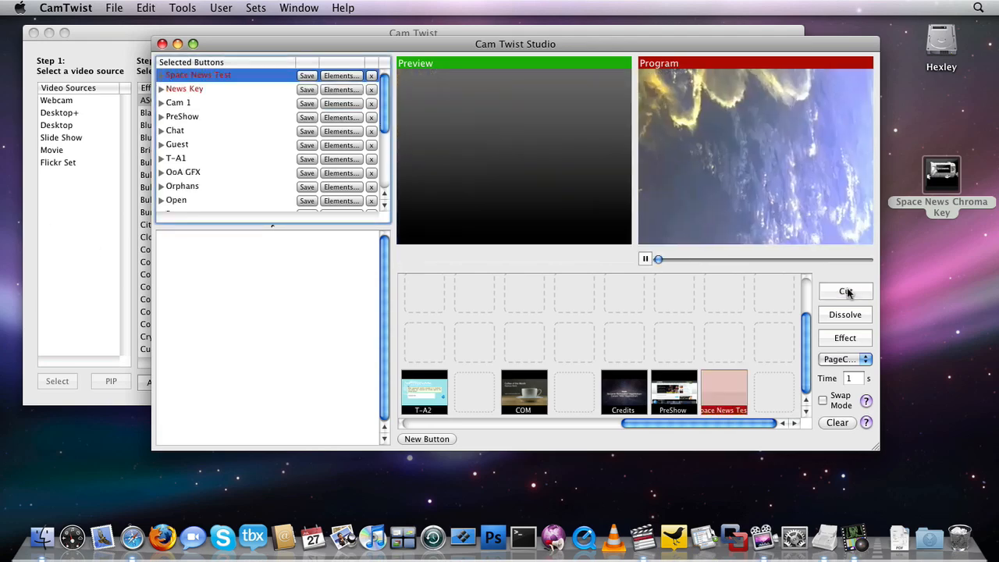
click(845, 292)
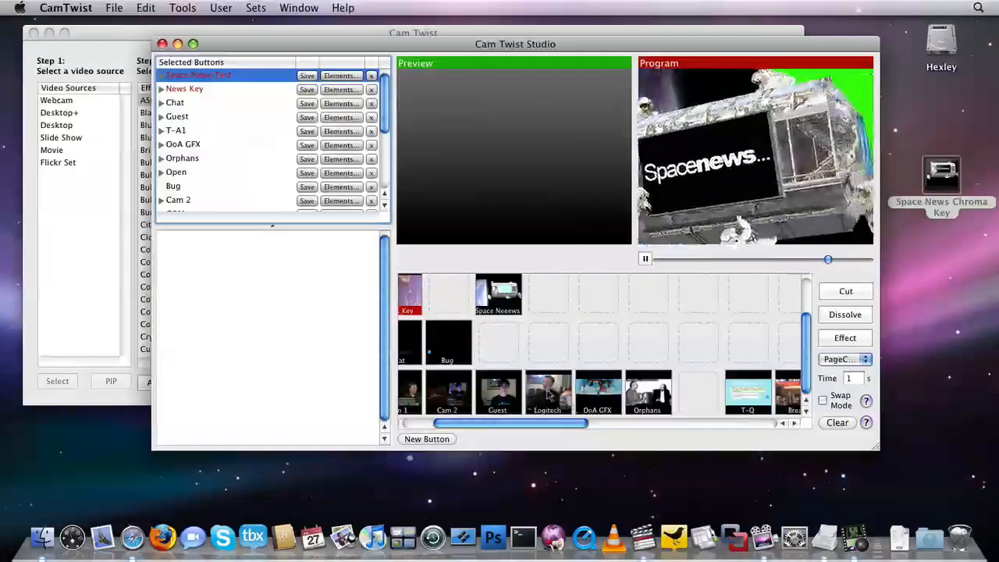
click(547, 393)
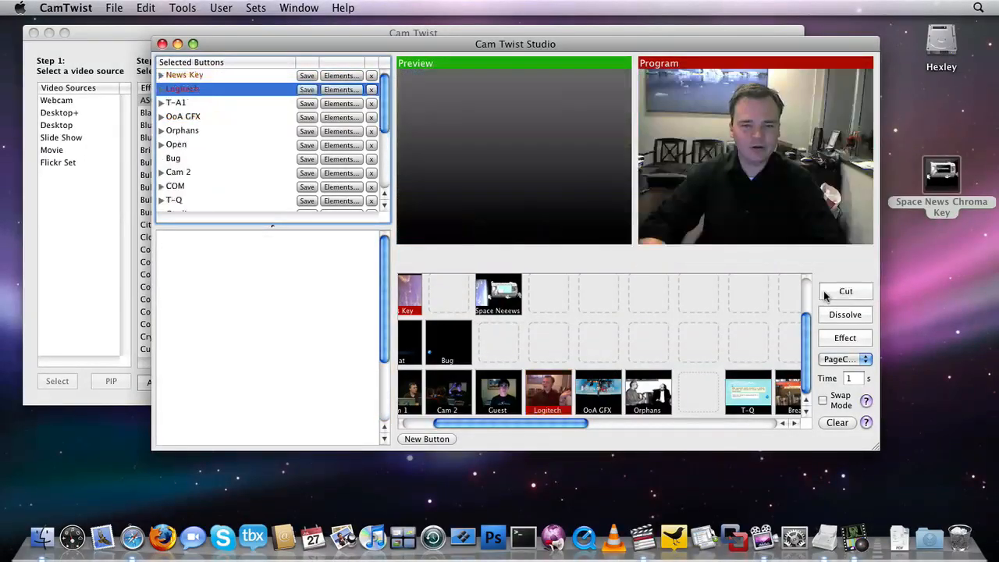